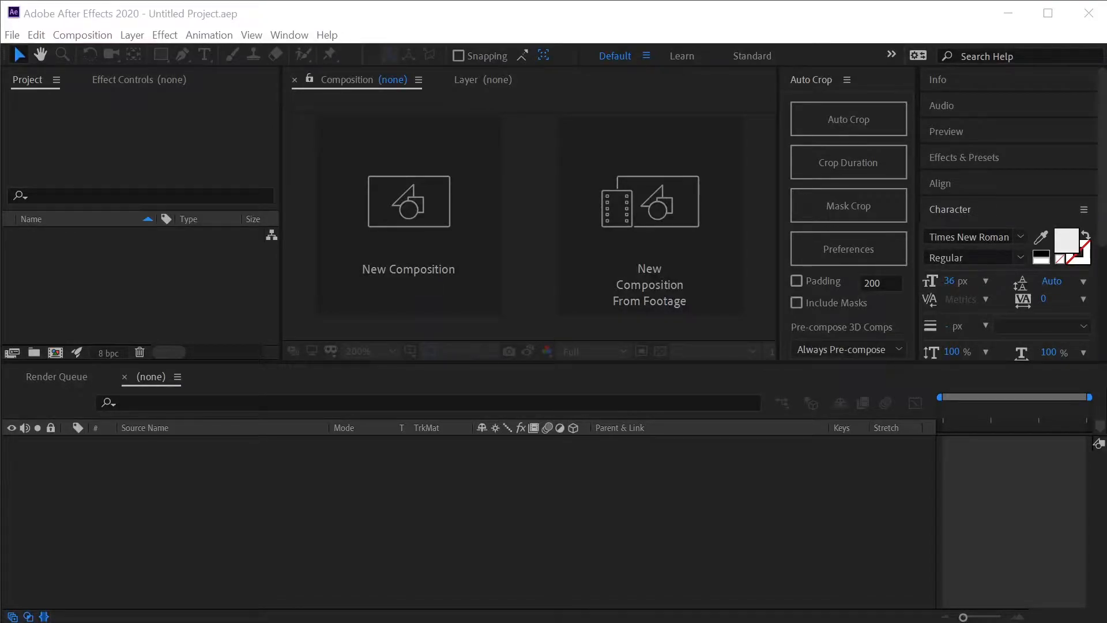
mouse_move(502, 386)
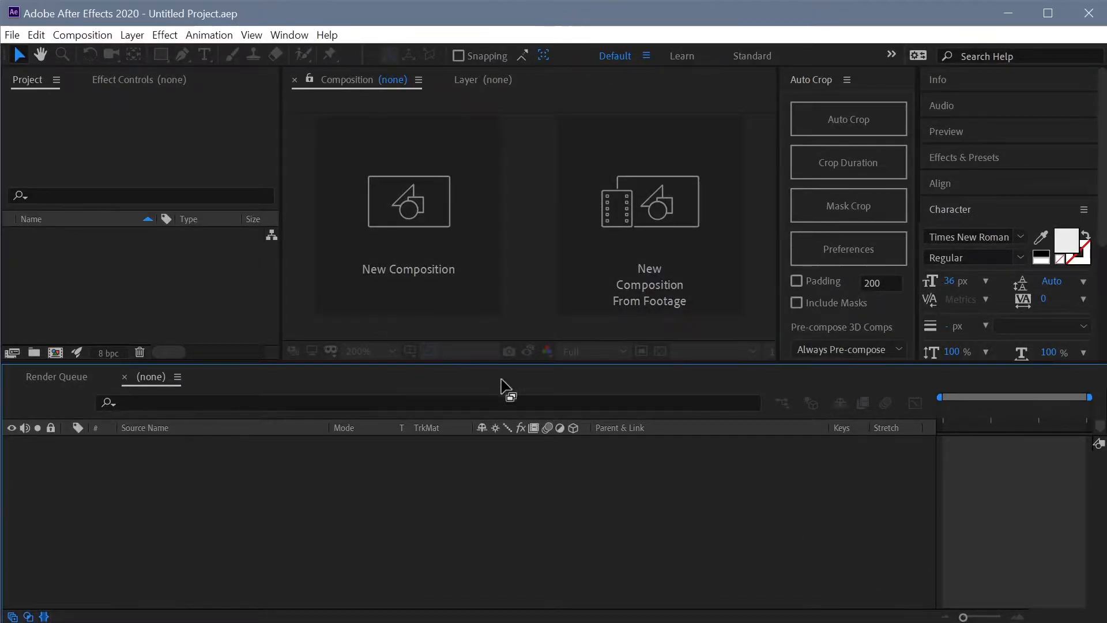
mouse_move(432, 330)
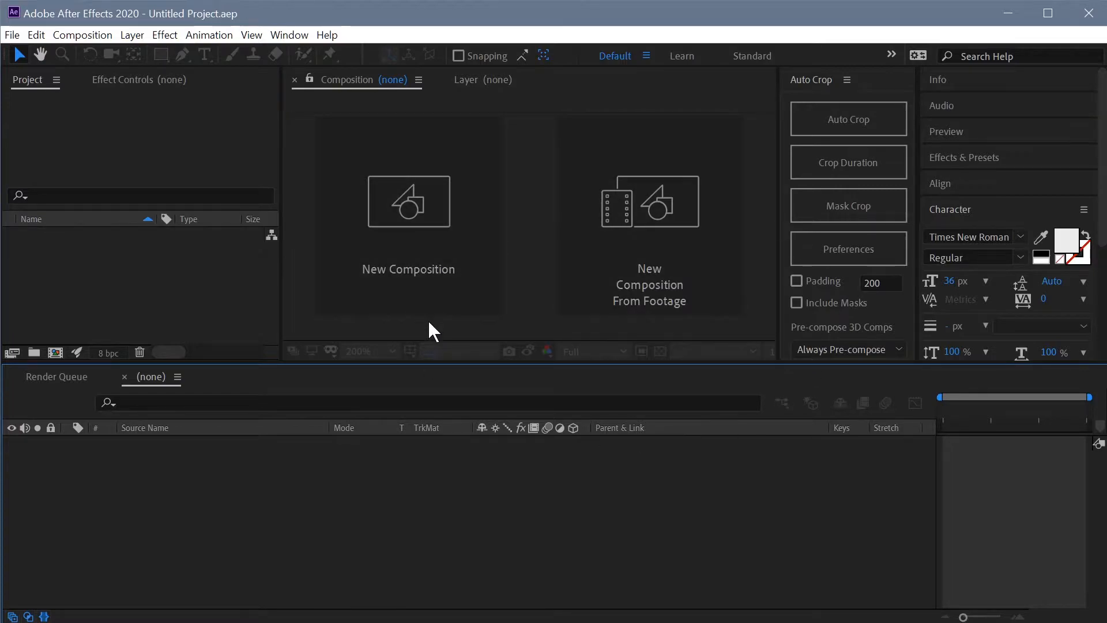
mouse_move(530, 331)
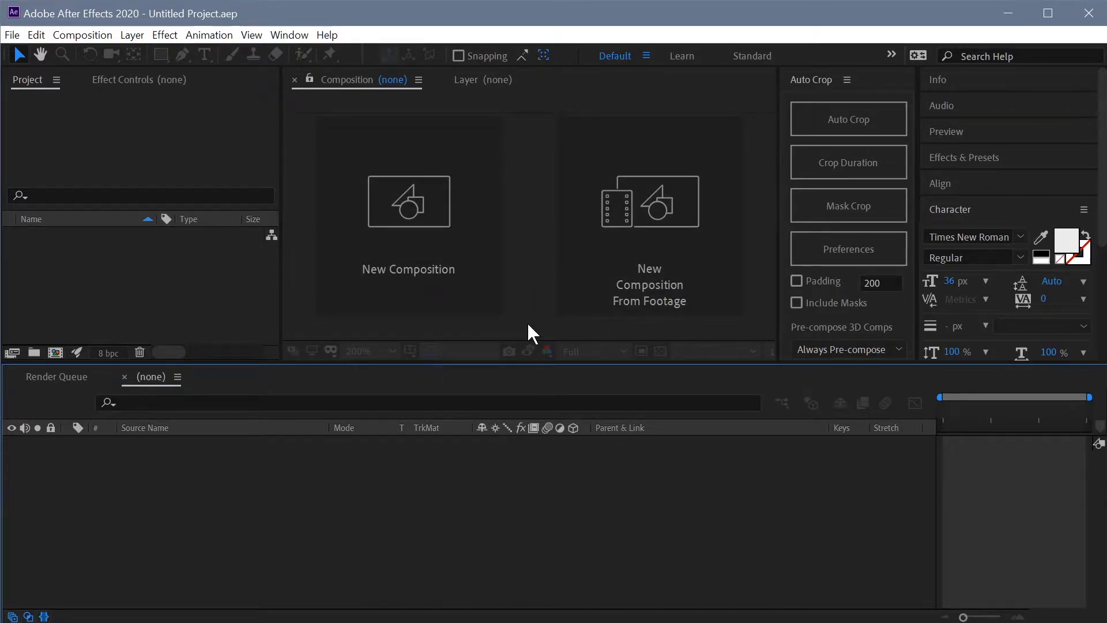
mouse_move(480, 435)
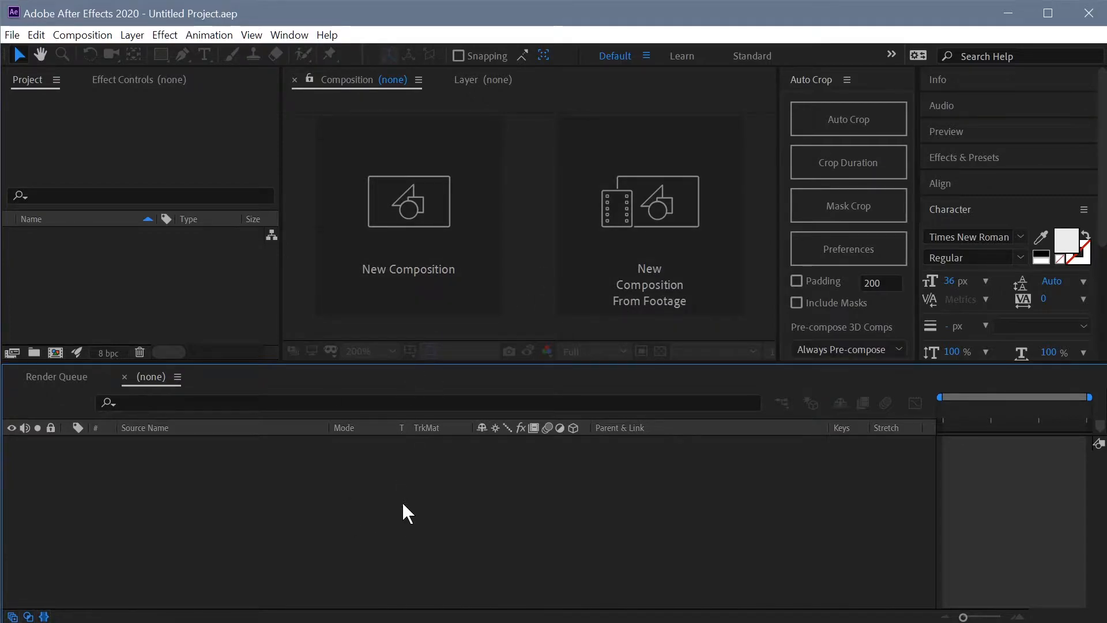
mouse_move(442, 484)
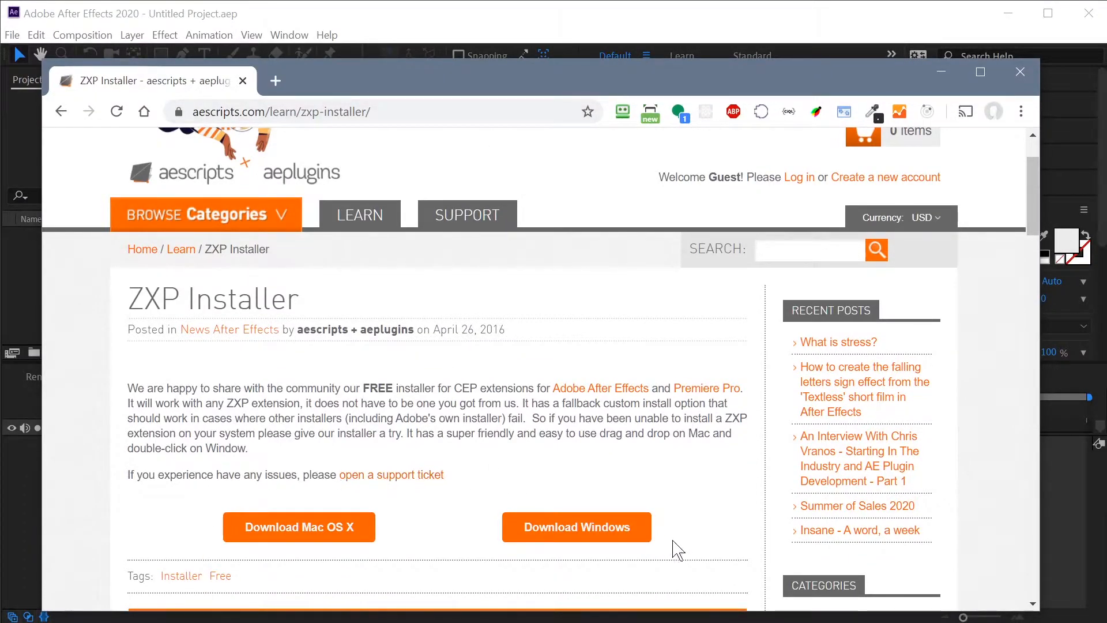
mouse_move(635, 456)
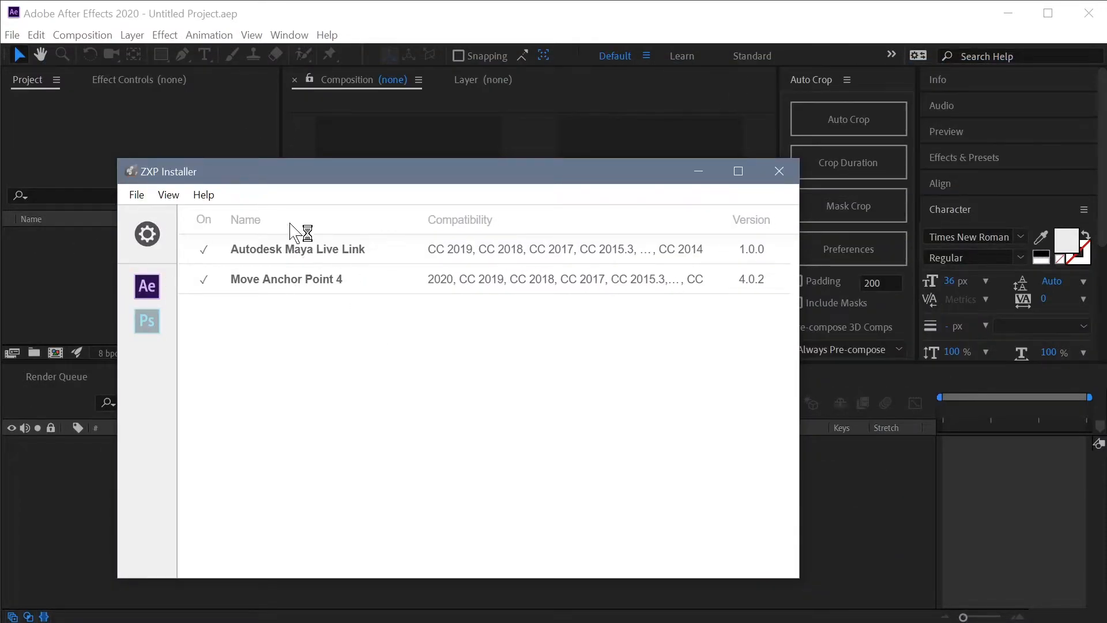
mouse_move(453, 355)
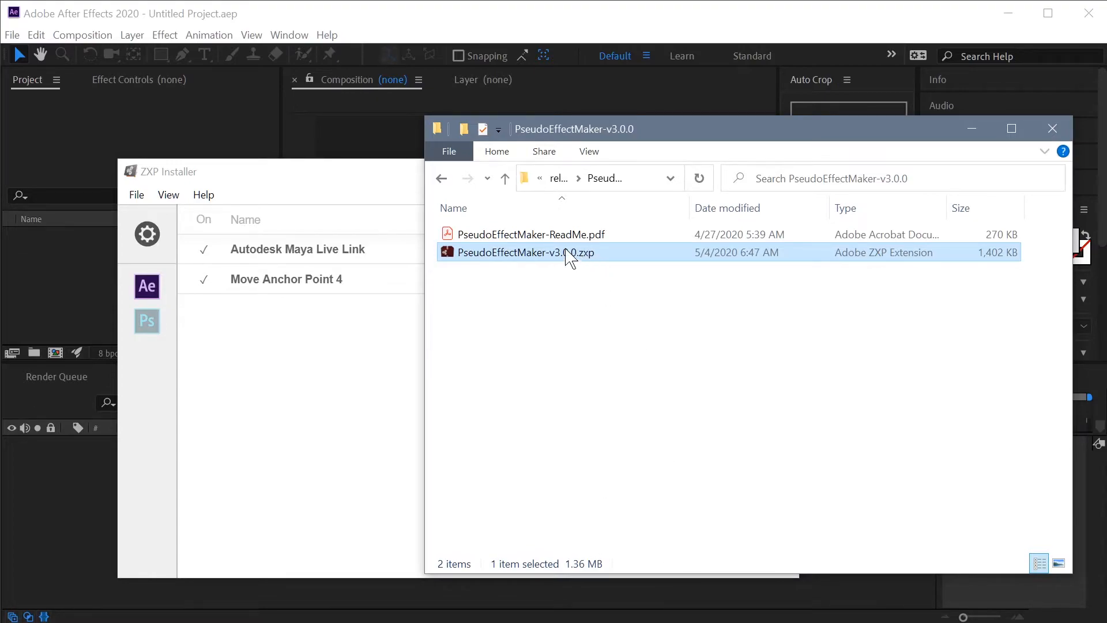
mouse_move(865, 286)
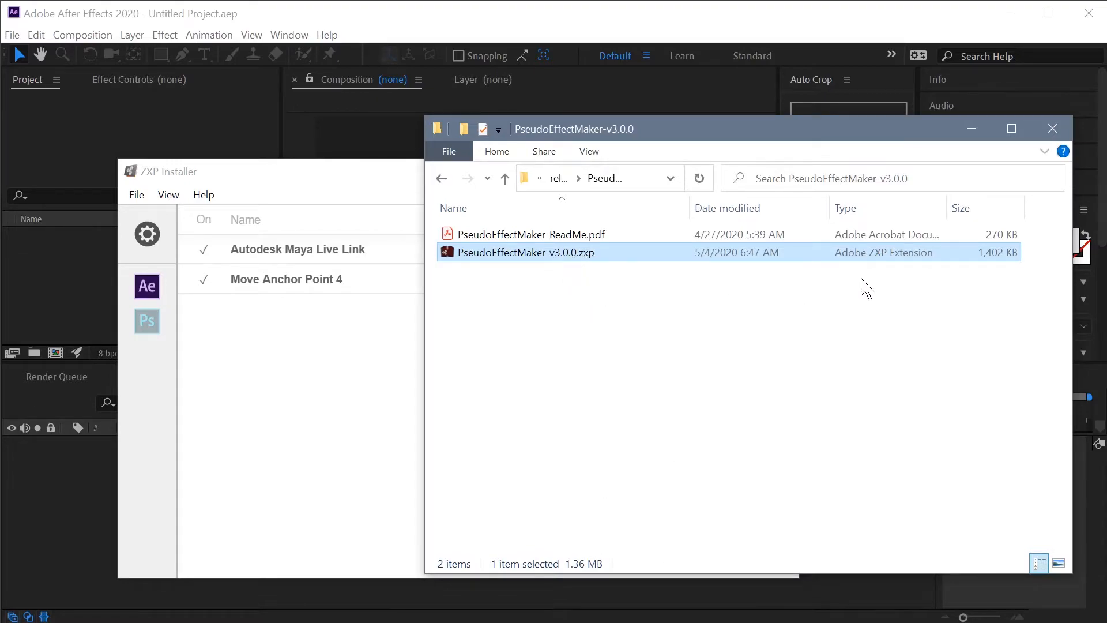
mouse_move(871, 272)
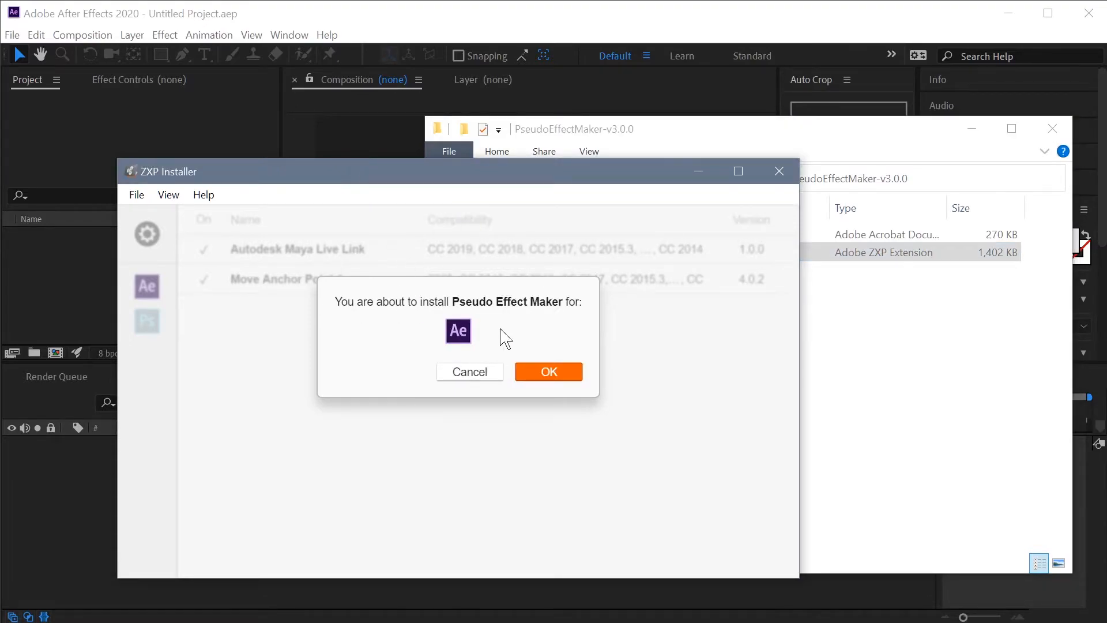
- Confirm installing Pseudo Effect Maker 3.0.0 for After Effects in ZXP Installer
left_click(549, 371)
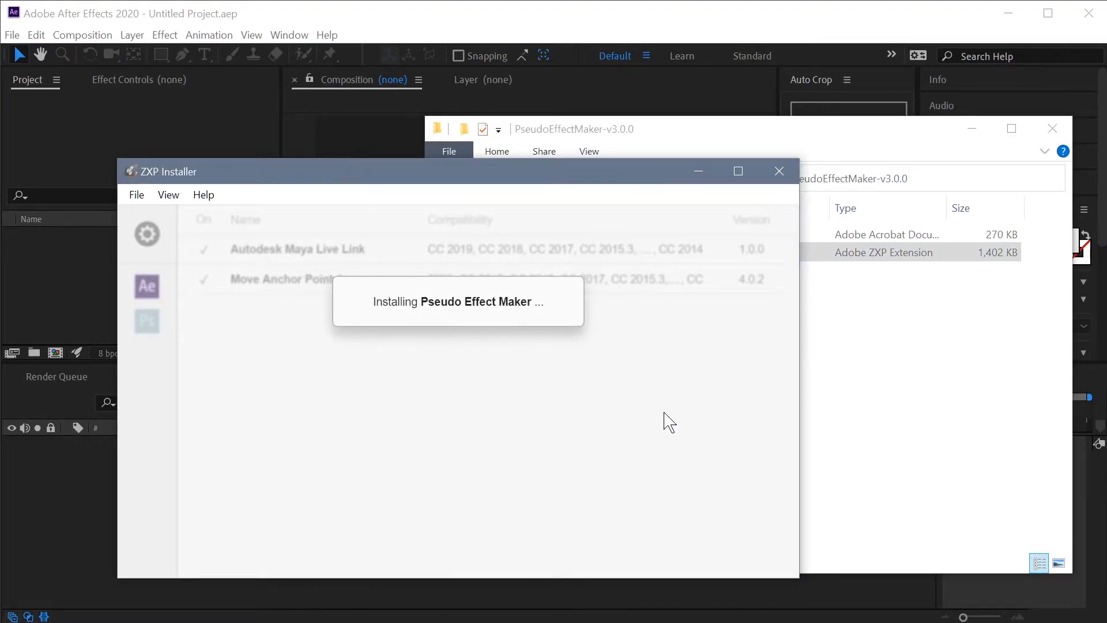
mouse_move(671, 491)
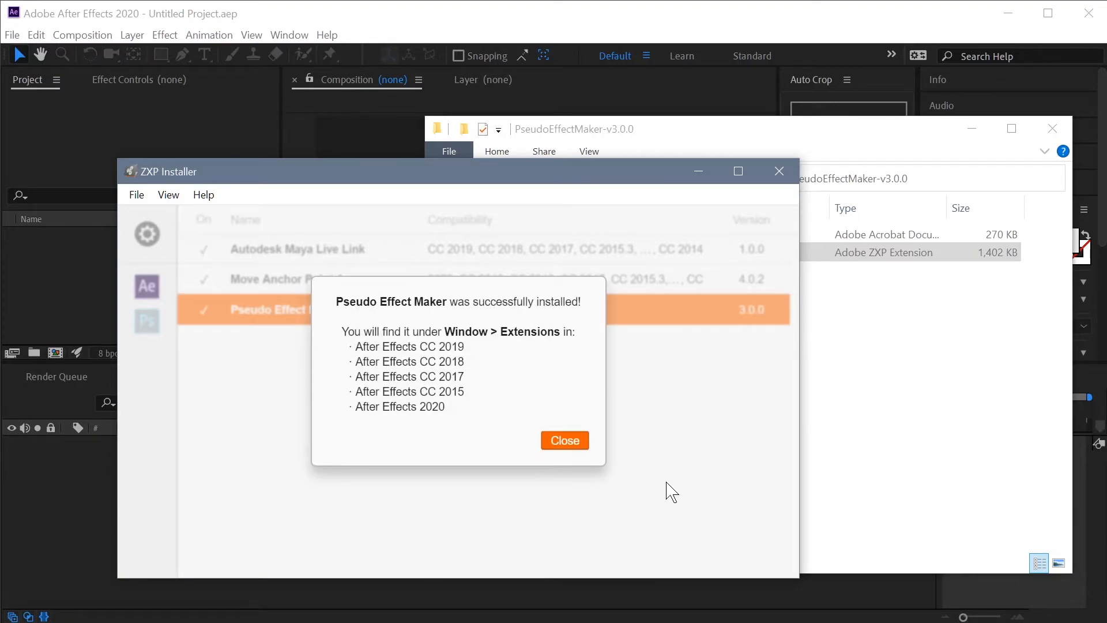
mouse_move(649, 430)
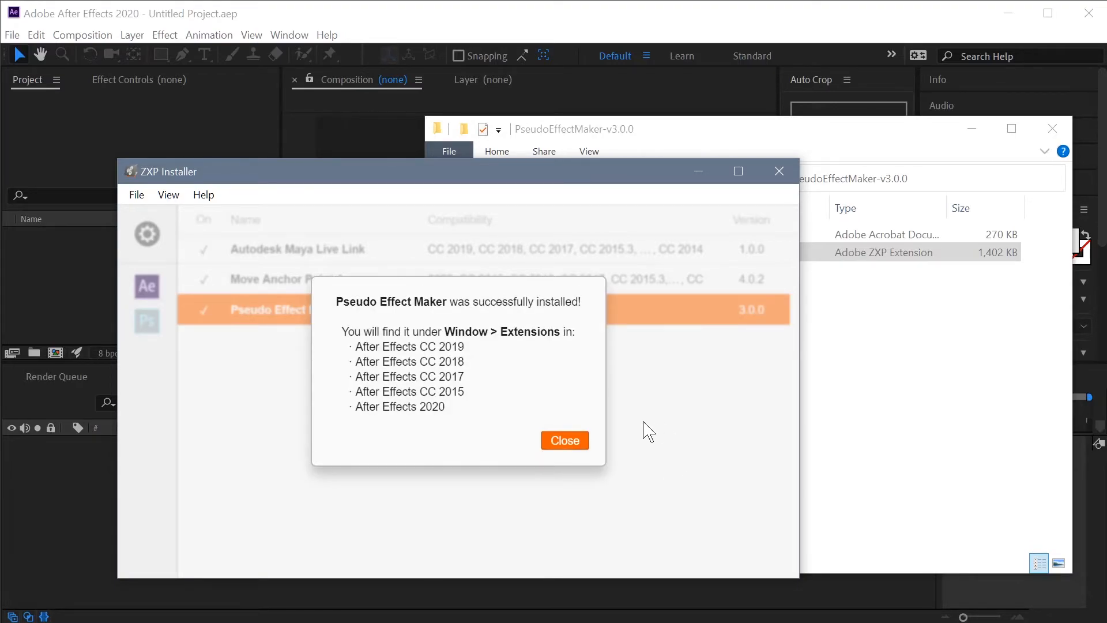
mouse_move(424, 349)
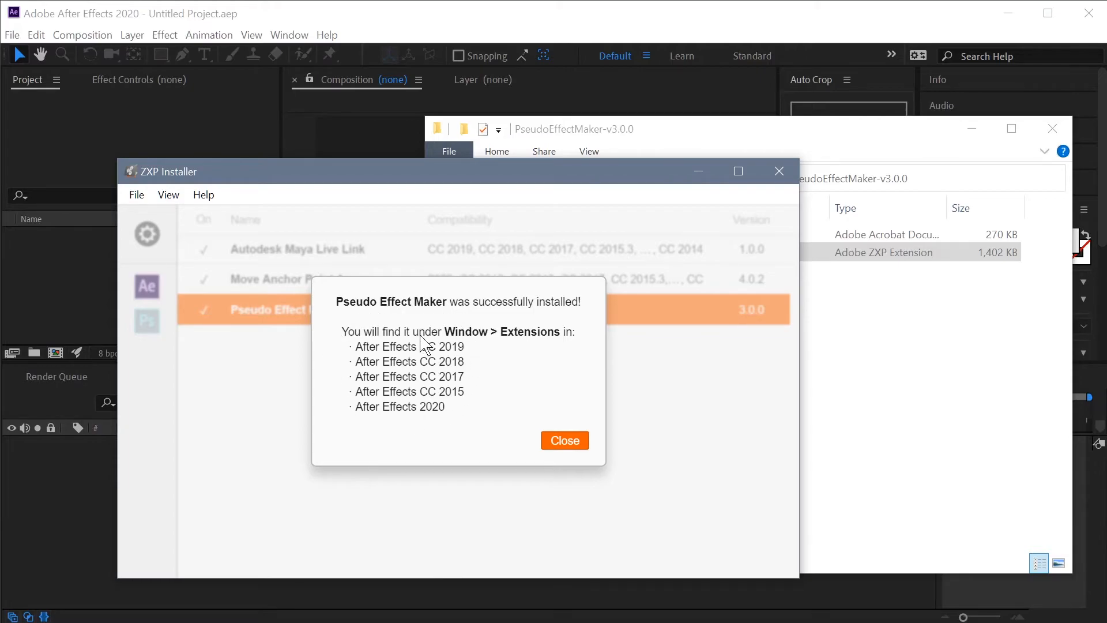
mouse_move(519, 419)
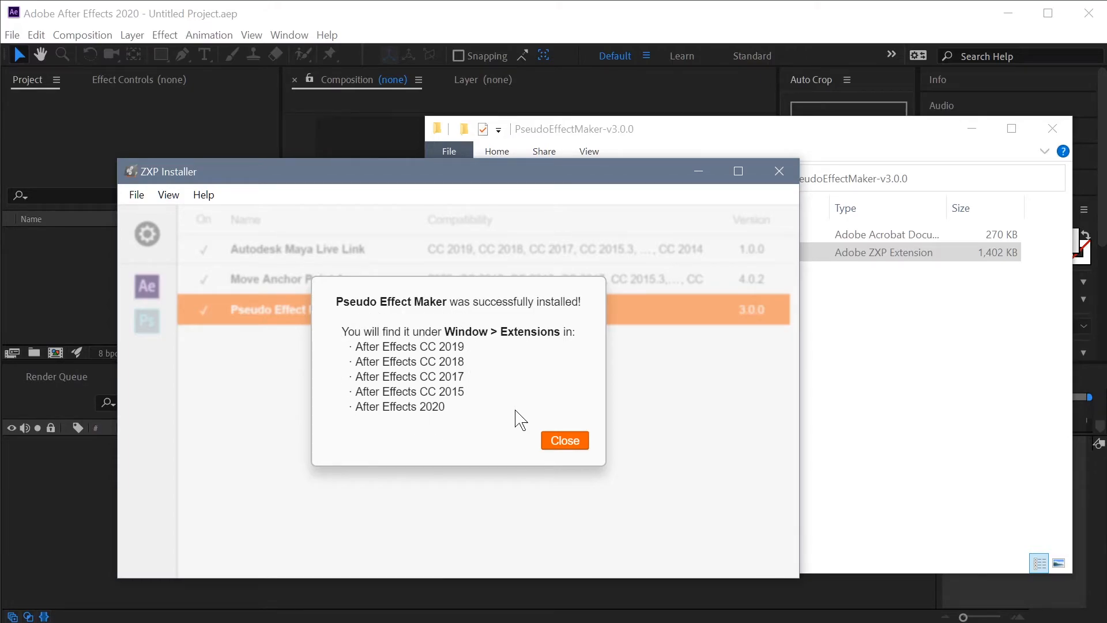
- Close the installation success dialog to reveal Pseudo Effect Maker 3.0.0 in the list
left_click(565, 440)
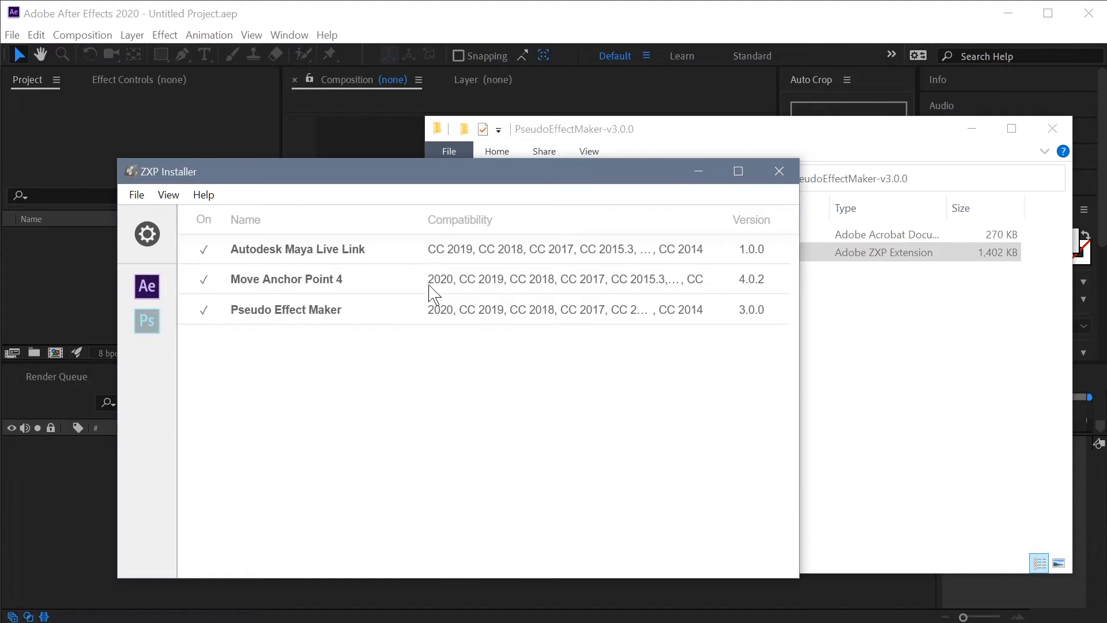
mouse_move(534, 453)
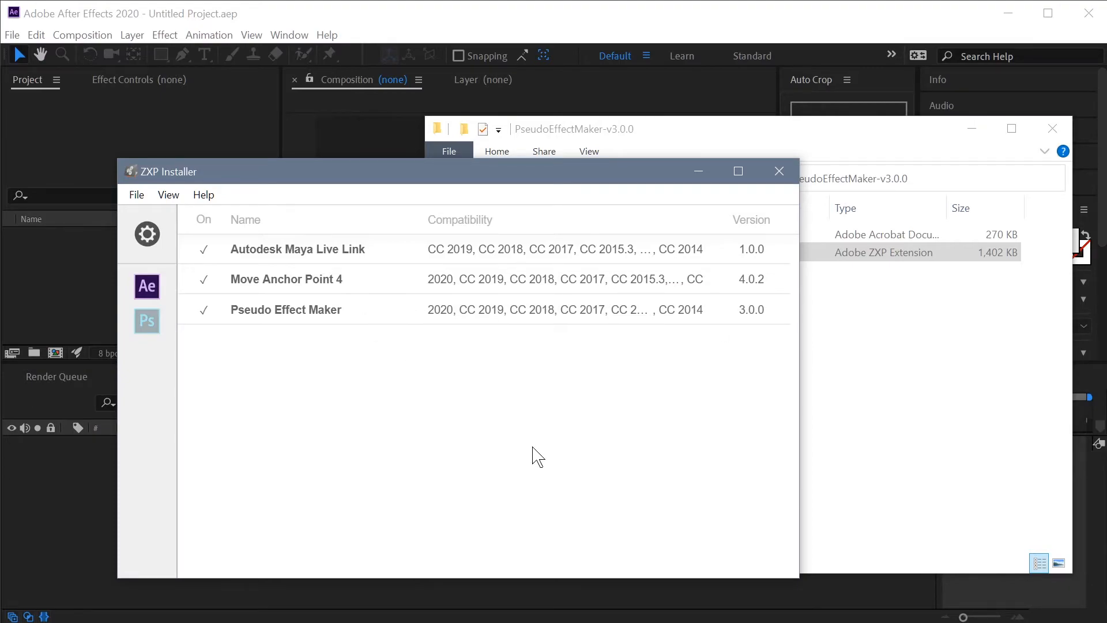
mouse_move(452, 347)
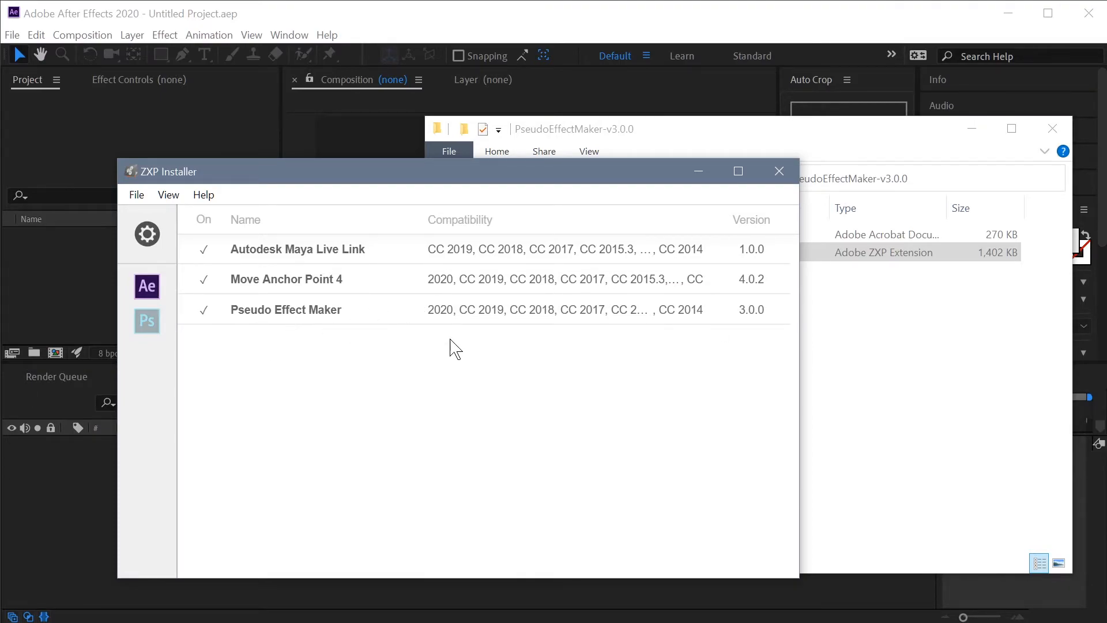
mouse_move(439, 358)
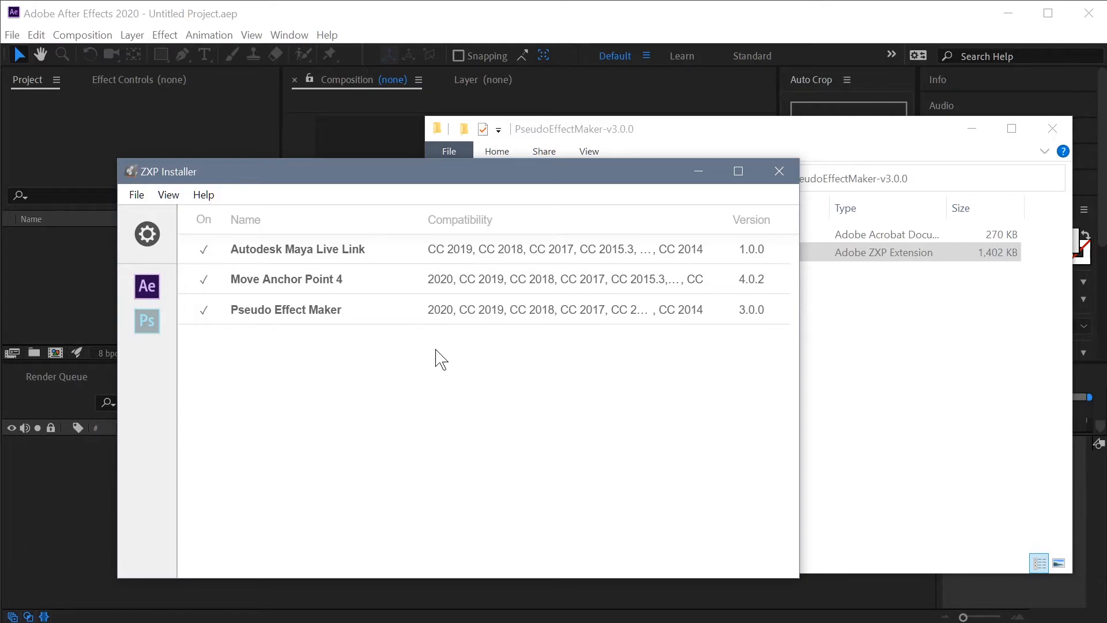
mouse_move(695, 326)
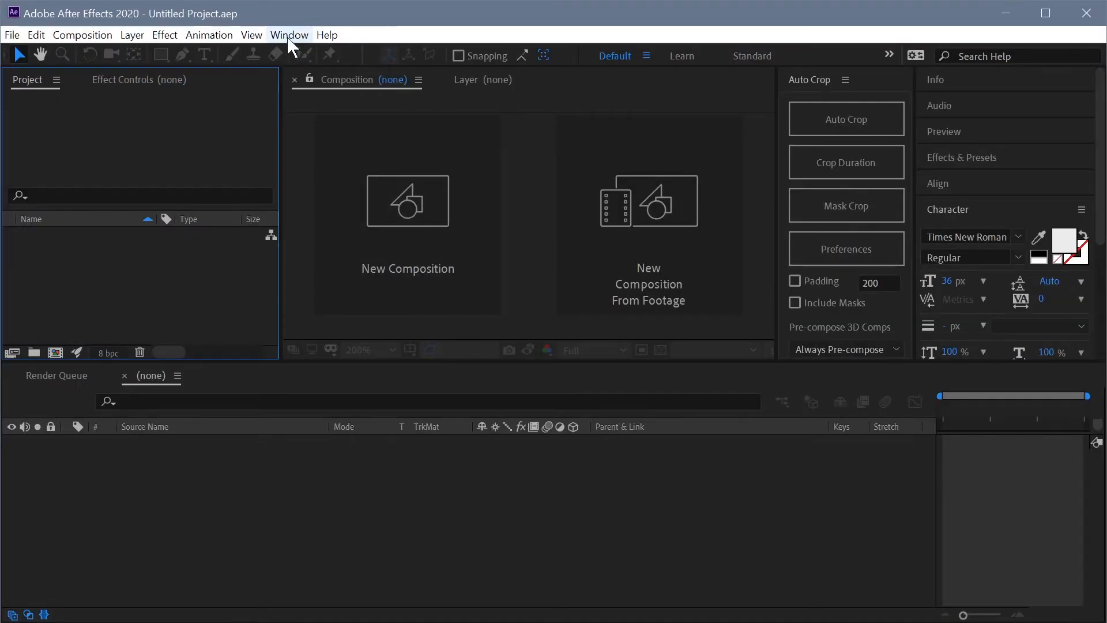
- Launch Pseudo Effect Maker from Window > Extensions in After Effects
left_click(289, 35)
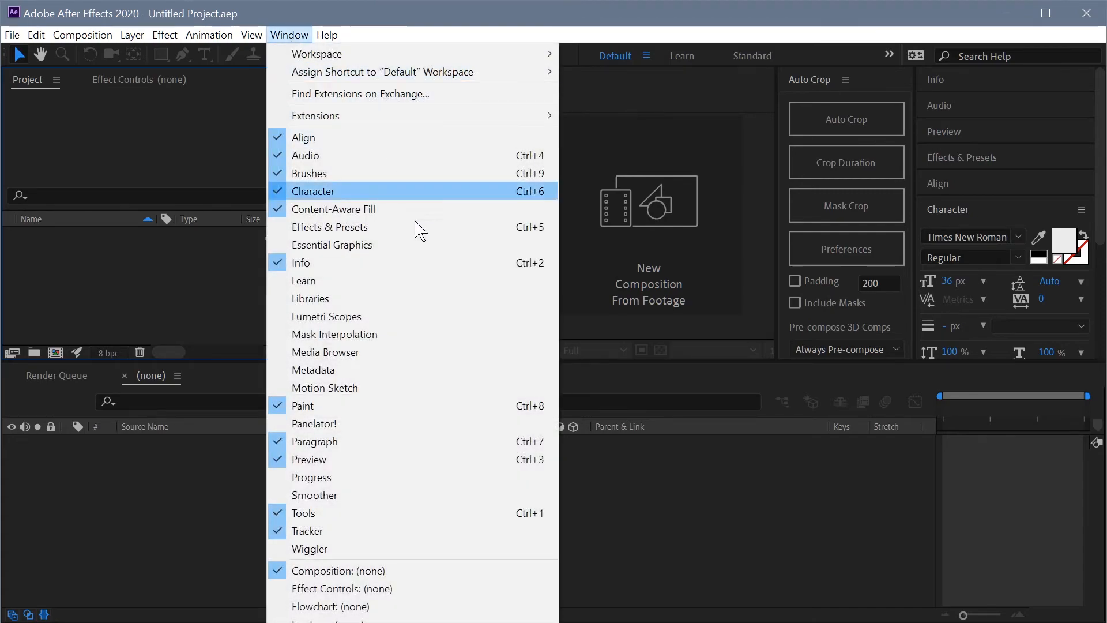
mouse_move(471, 368)
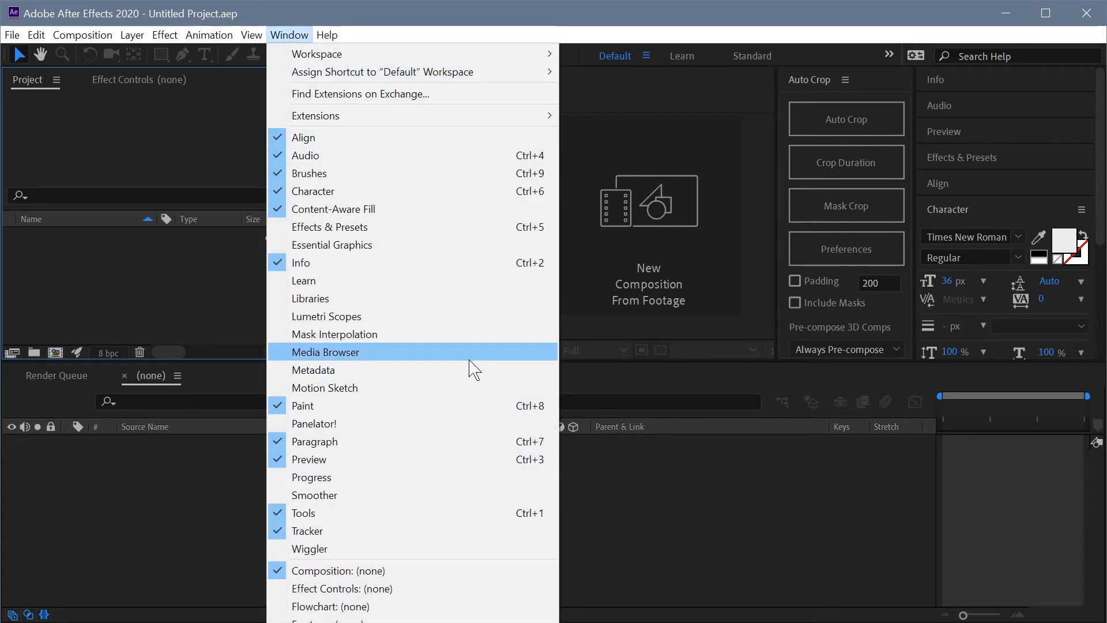
mouse_move(322, 125)
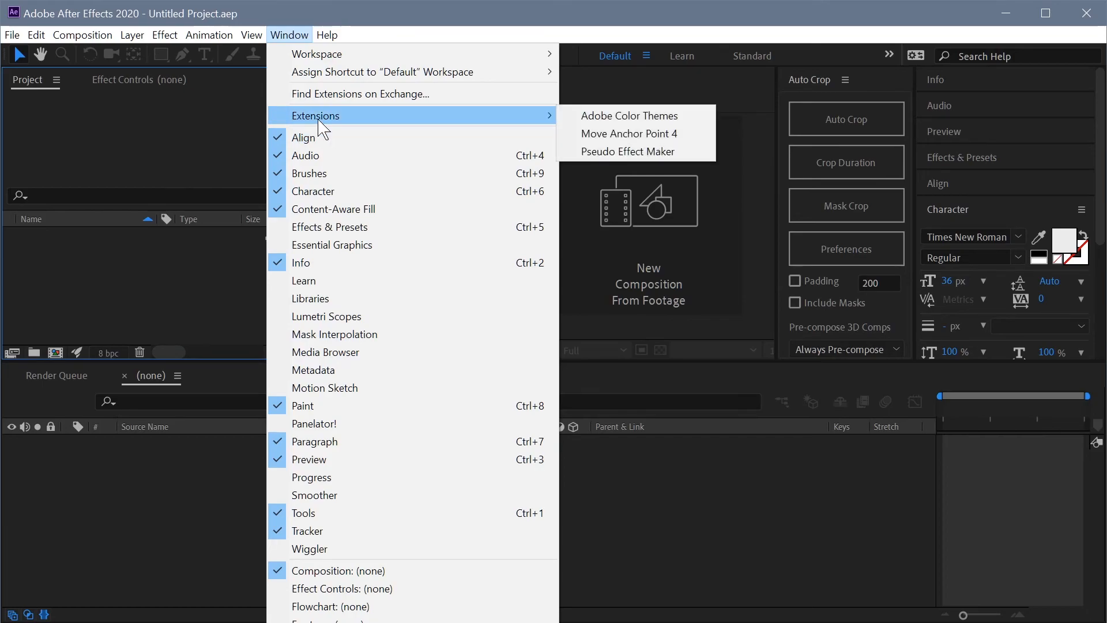
mouse_move(669, 159)
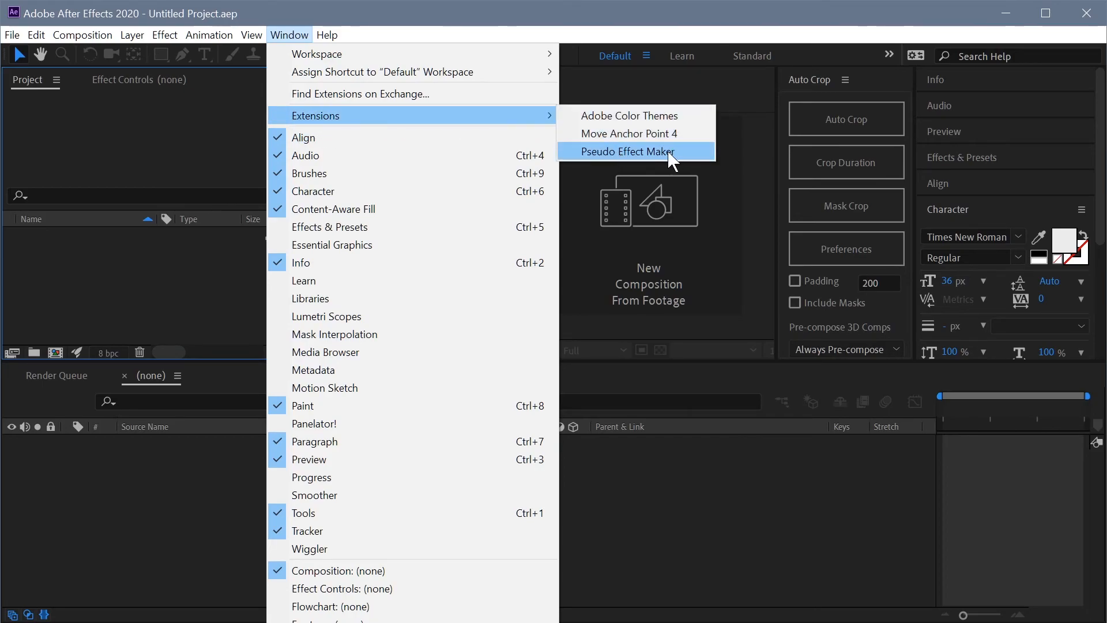
left_click(627, 151)
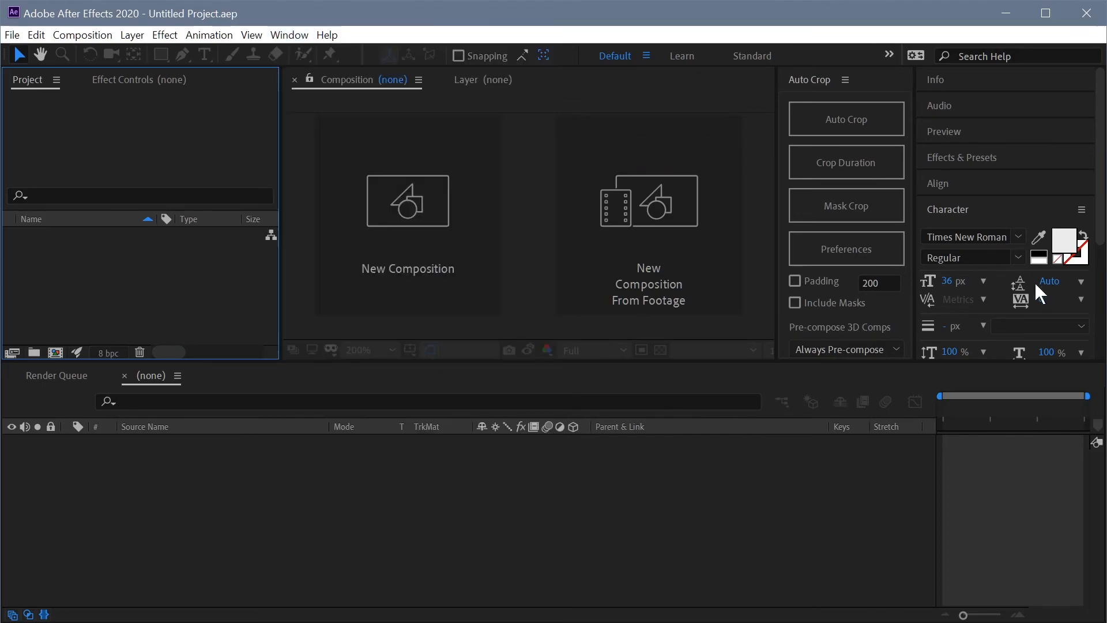